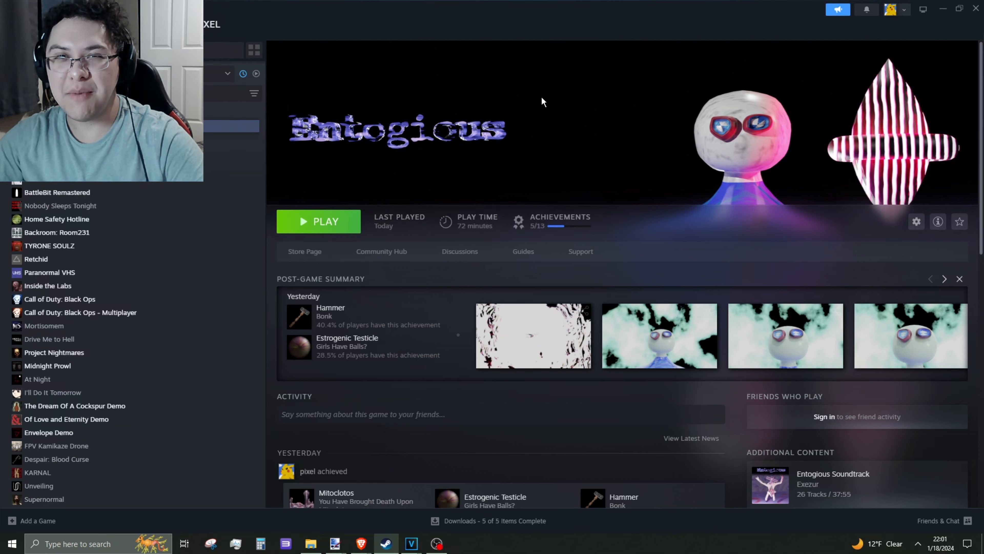
Launch Entogious from its Steam library page with the green PLAY button.
left_click(318, 222)
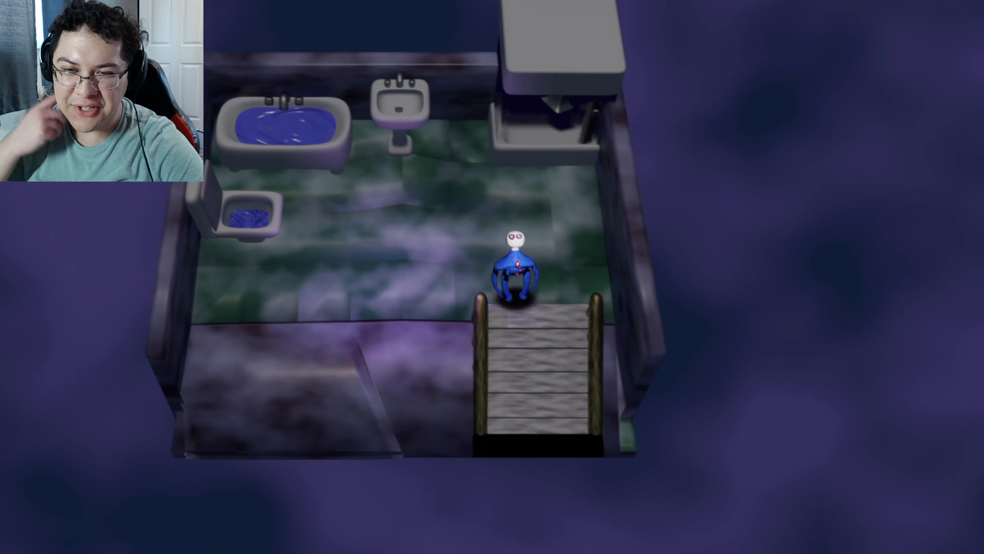
Walk the character onward into the bedroom with the table, chairs and pink bed.
key("Down")
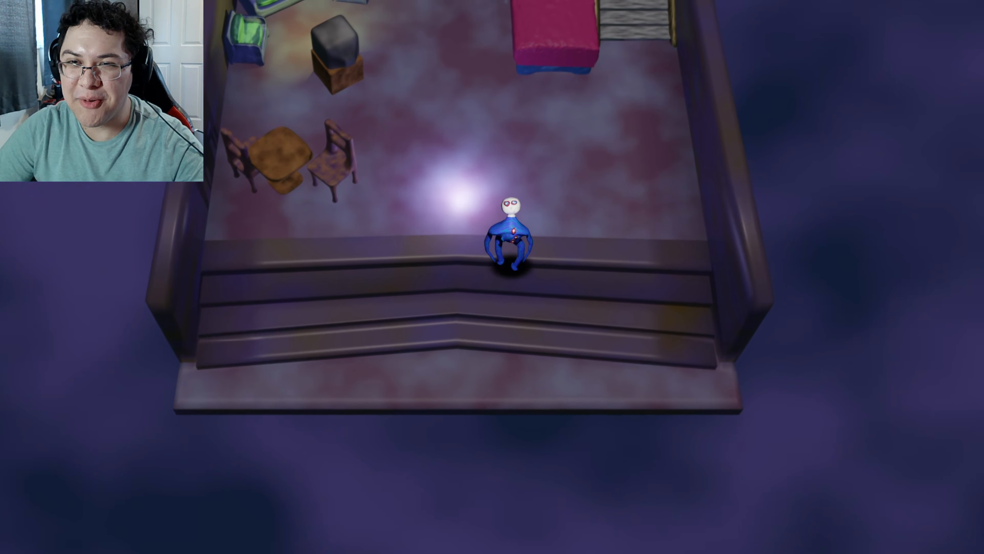
Pause the game showing 1782.23$ of money, then leave to the title screen via Main Menu.
key("Escape")
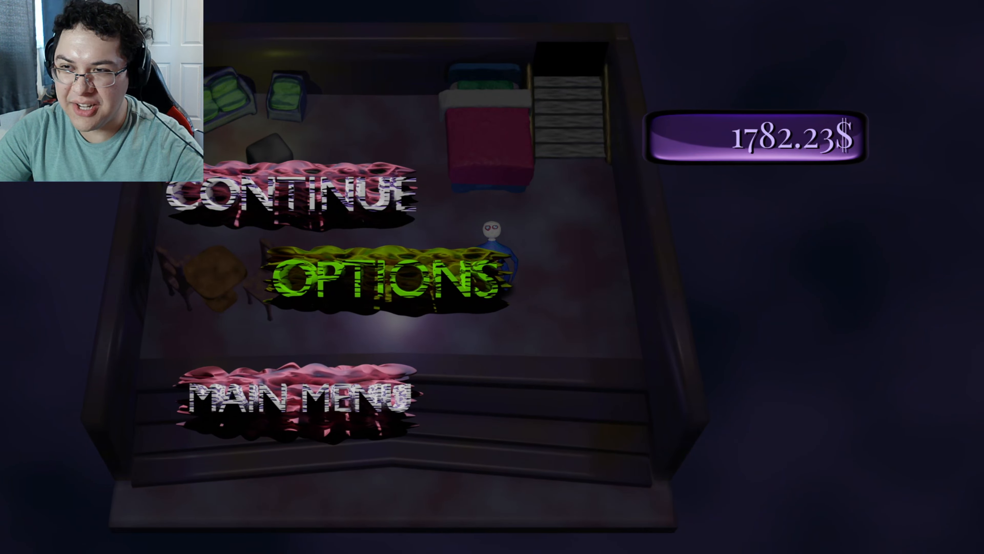
left_click(295, 191)
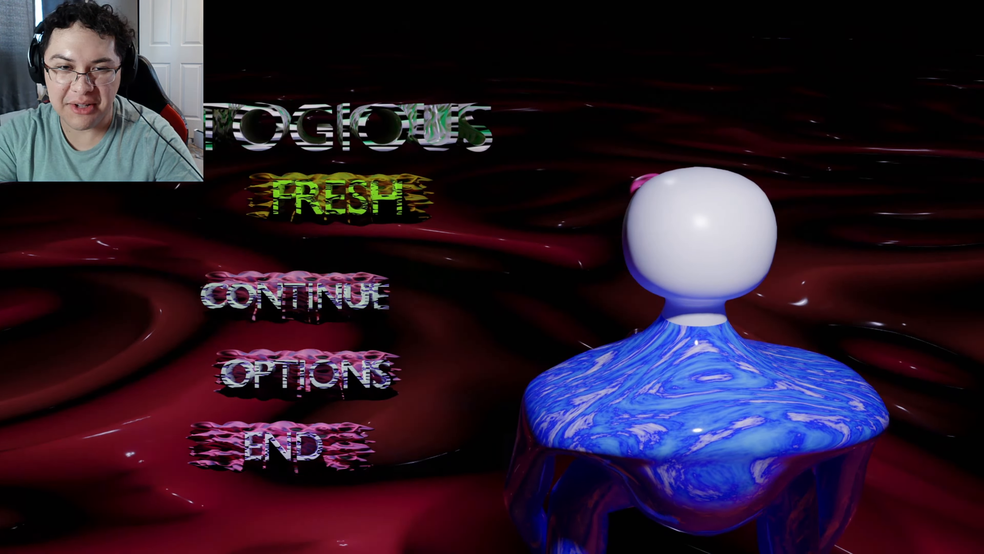
left_click(332, 195)
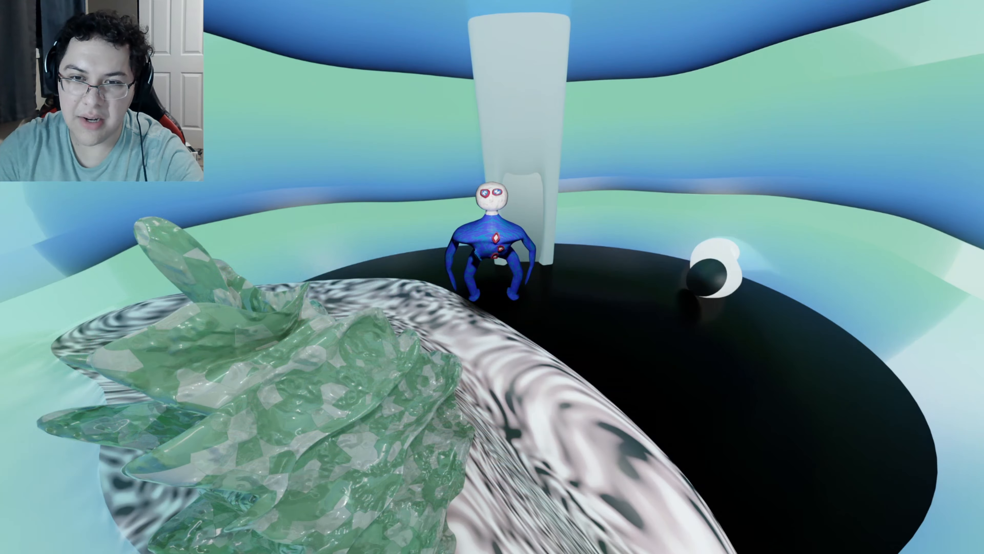
key("Escape")
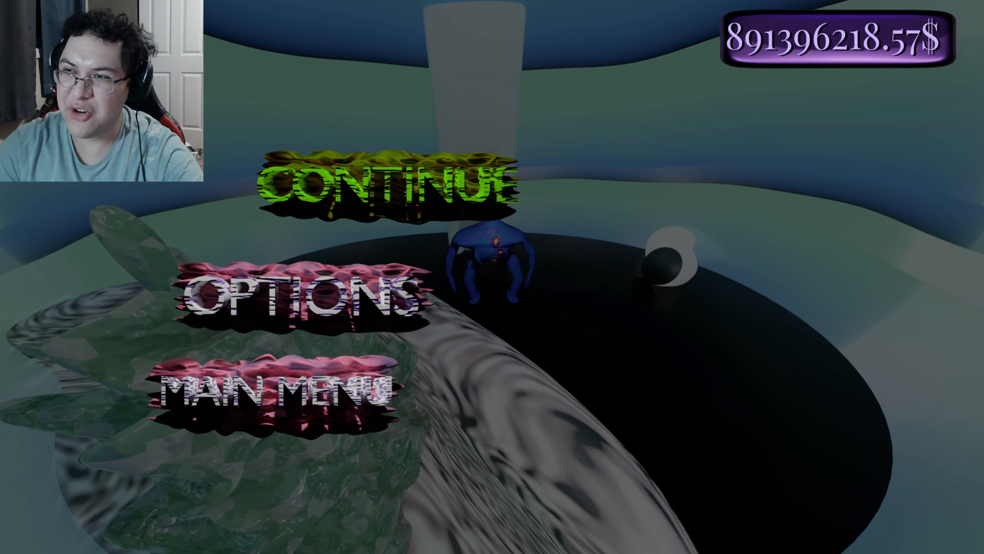
left_click(377, 182)
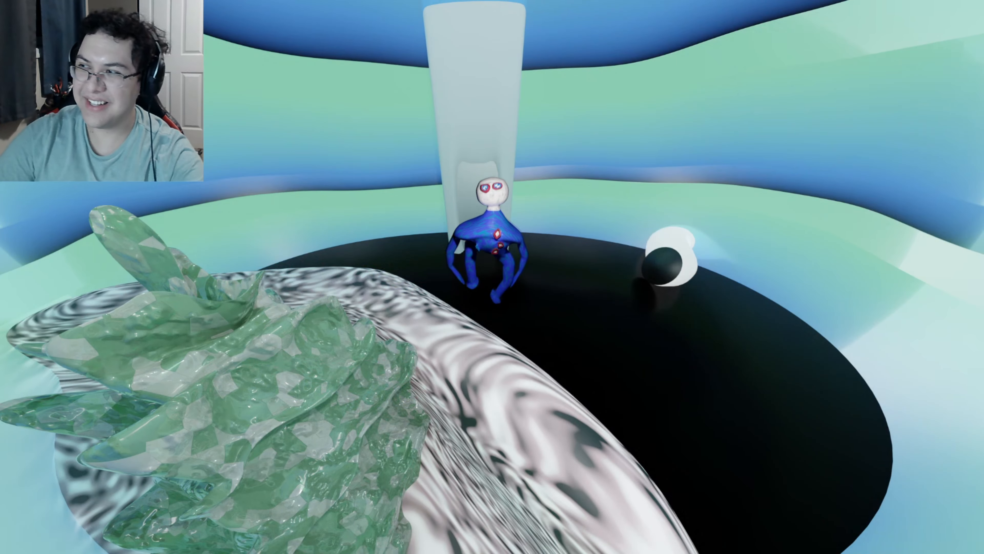